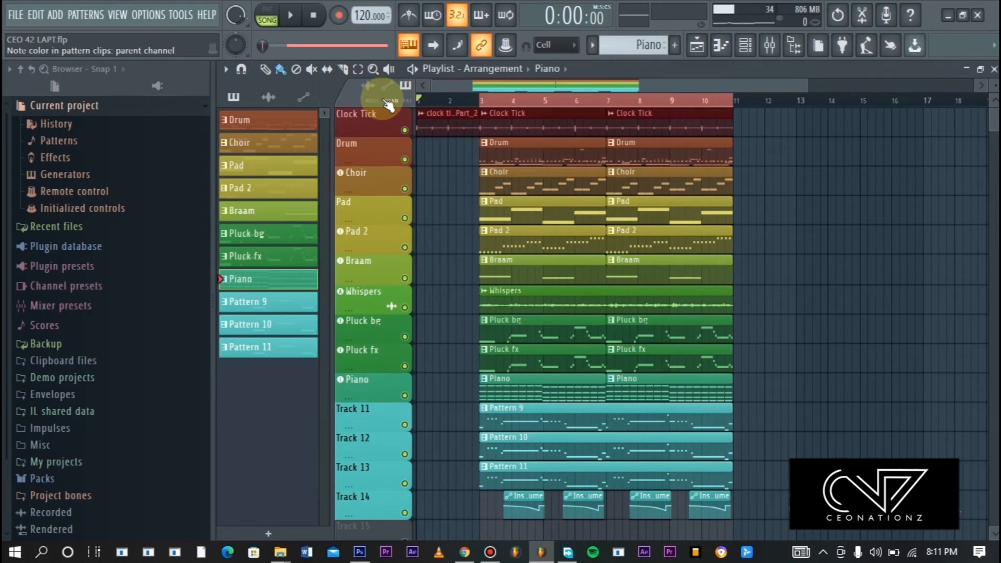
# Play the full beat from the start, then stop playback
pyautogui.click(290, 15)
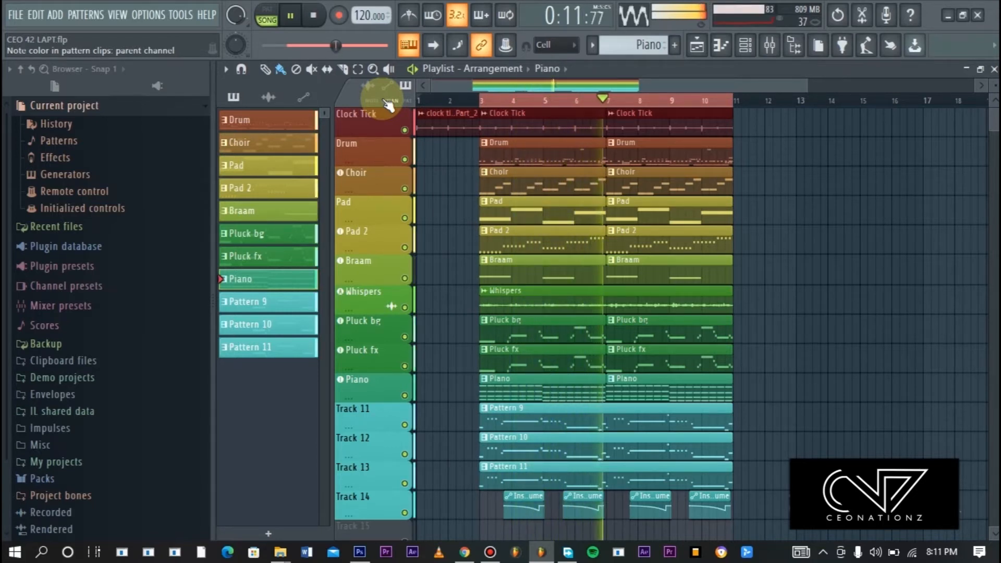
pyautogui.click(313, 15)
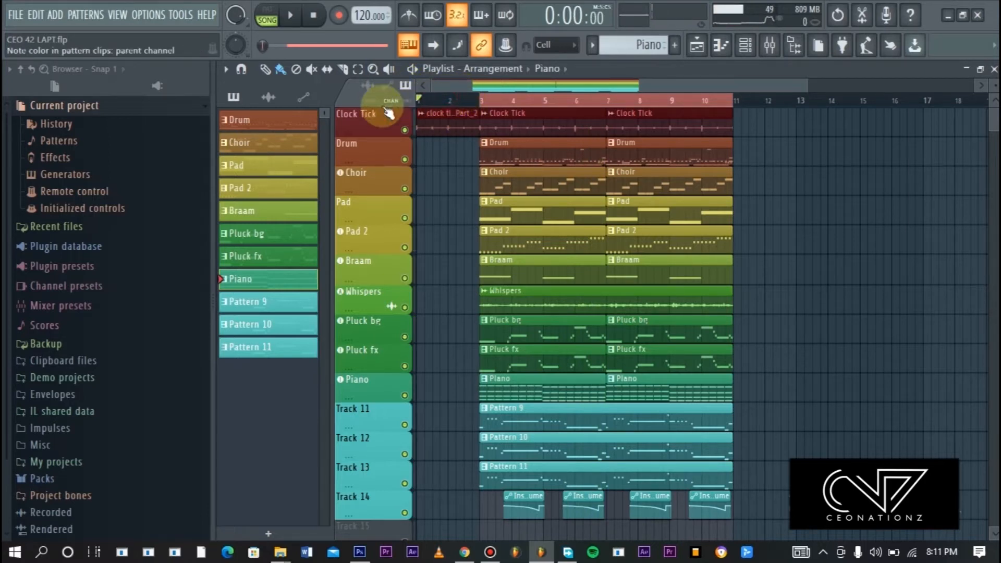
pyautogui.click(290, 15)
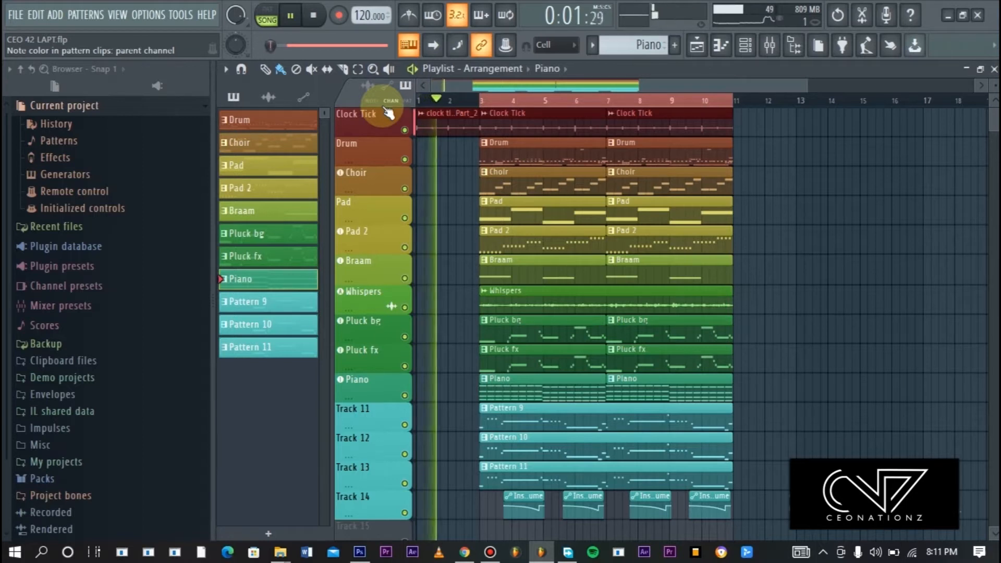
pyautogui.click(290, 14)
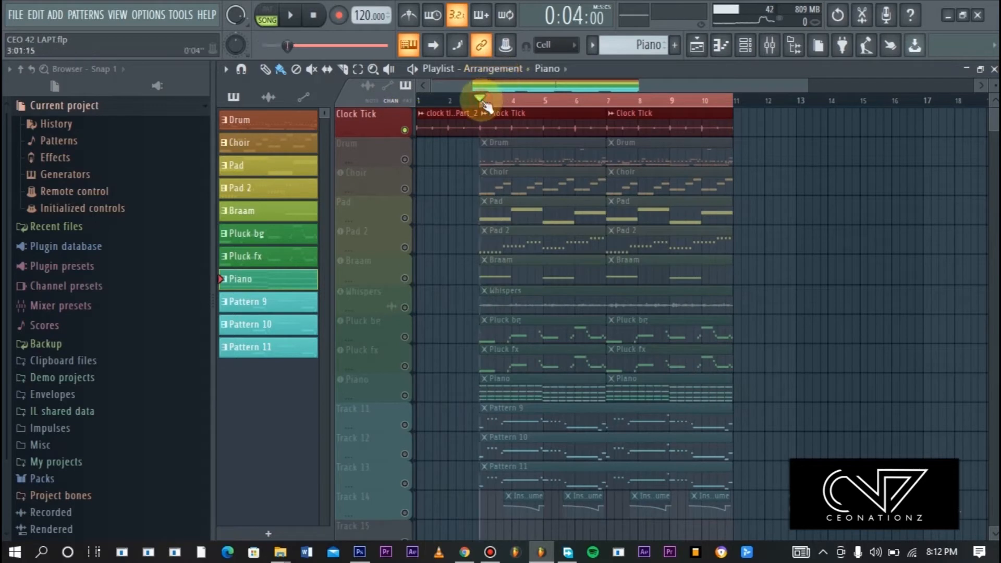
# Audition the soloed Clock Tick layer from bar 3 and stop
pyautogui.click(290, 15)
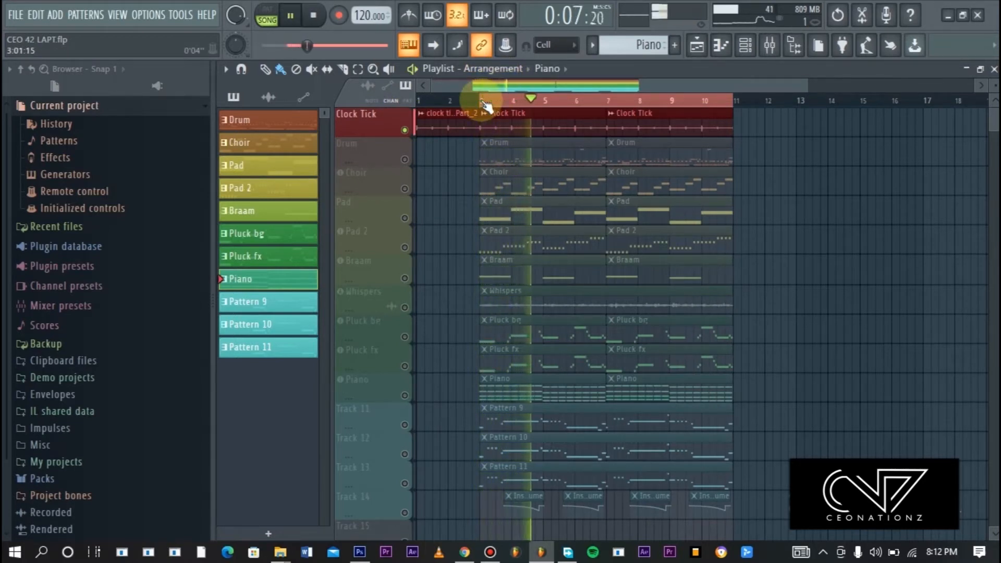
pyautogui.click(289, 14)
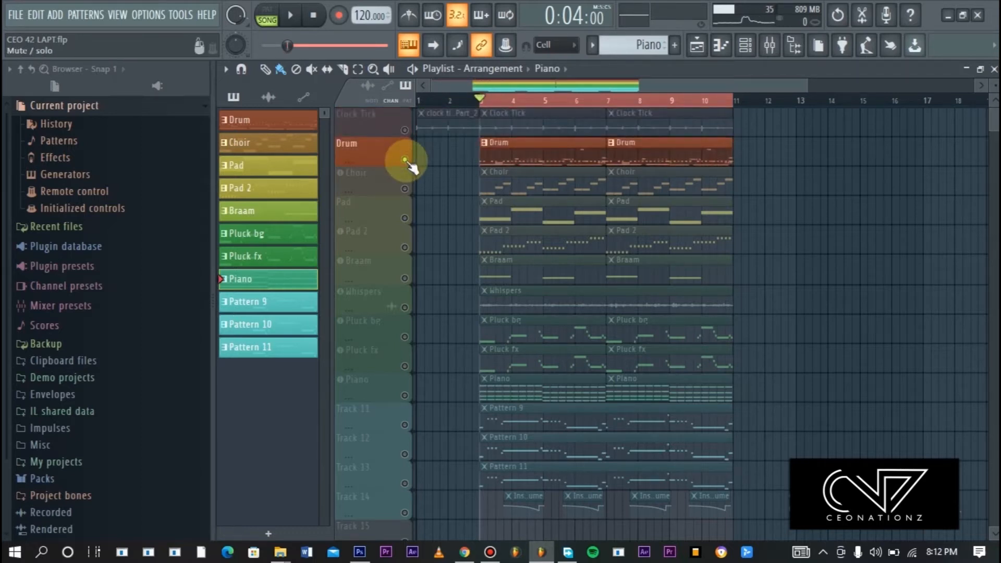
pyautogui.click(289, 15)
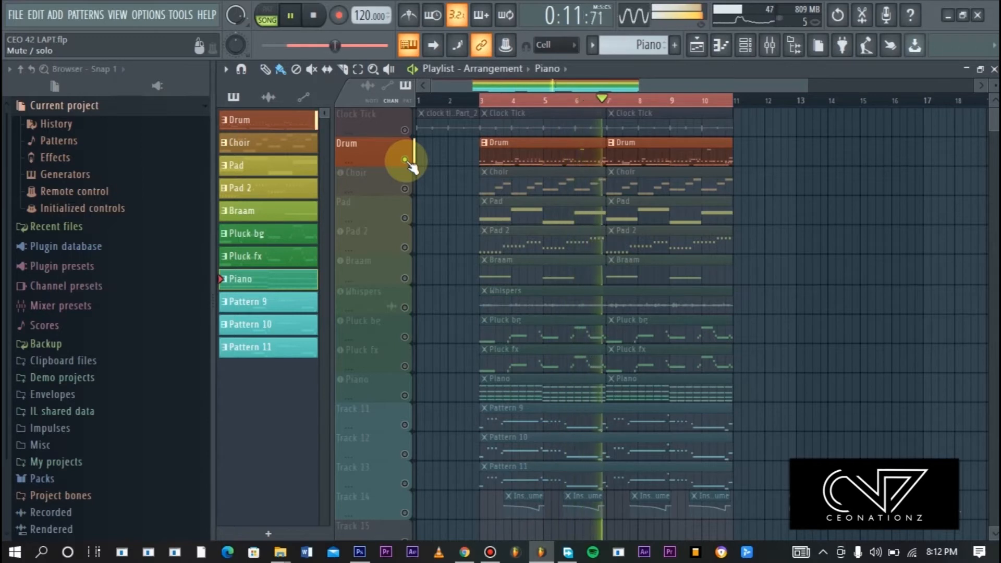
pyautogui.click(289, 15)
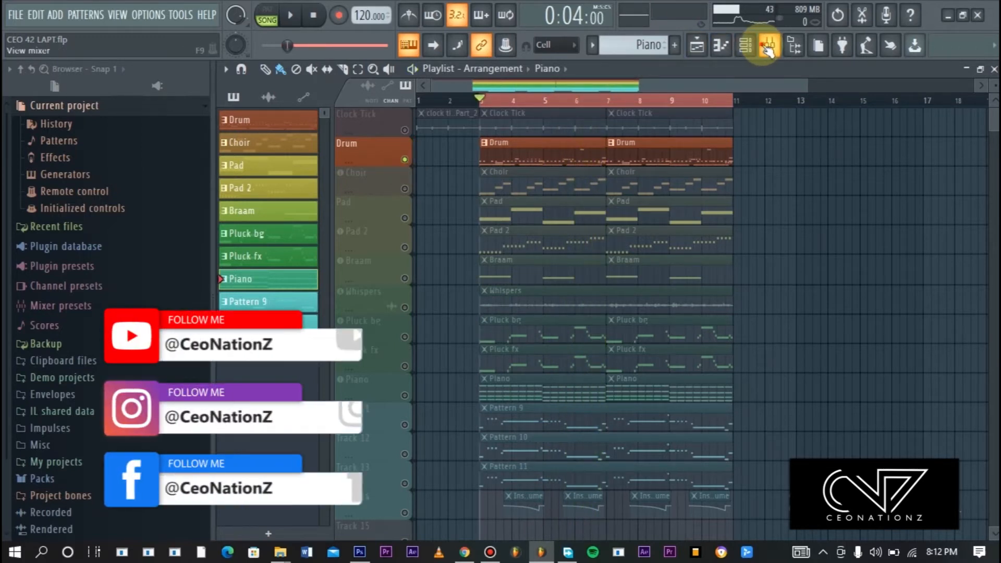
# Show the mixer and enable the Kick, Clap and Snare inserts
pyautogui.click(763, 45)
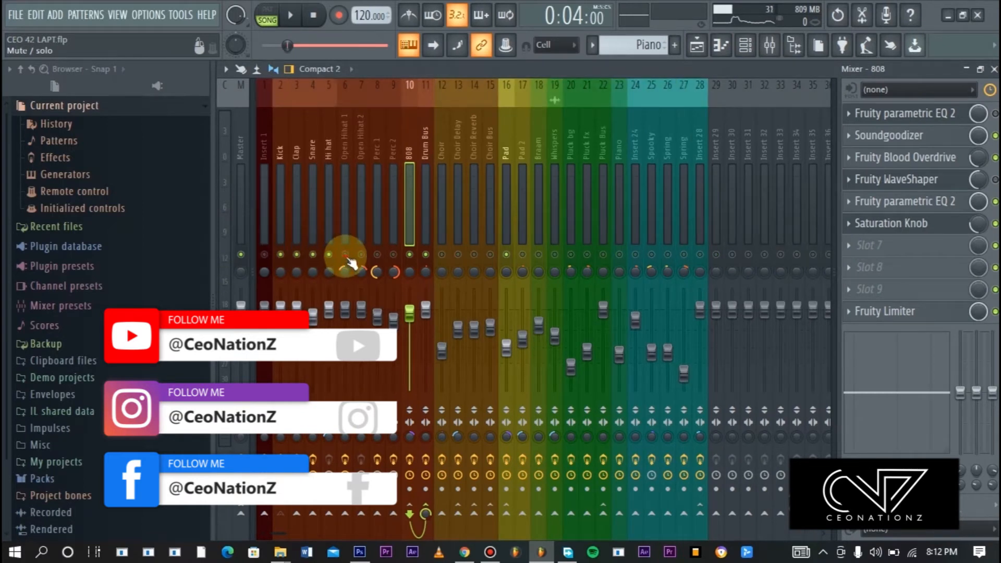
pyautogui.moveTo(434, 262)
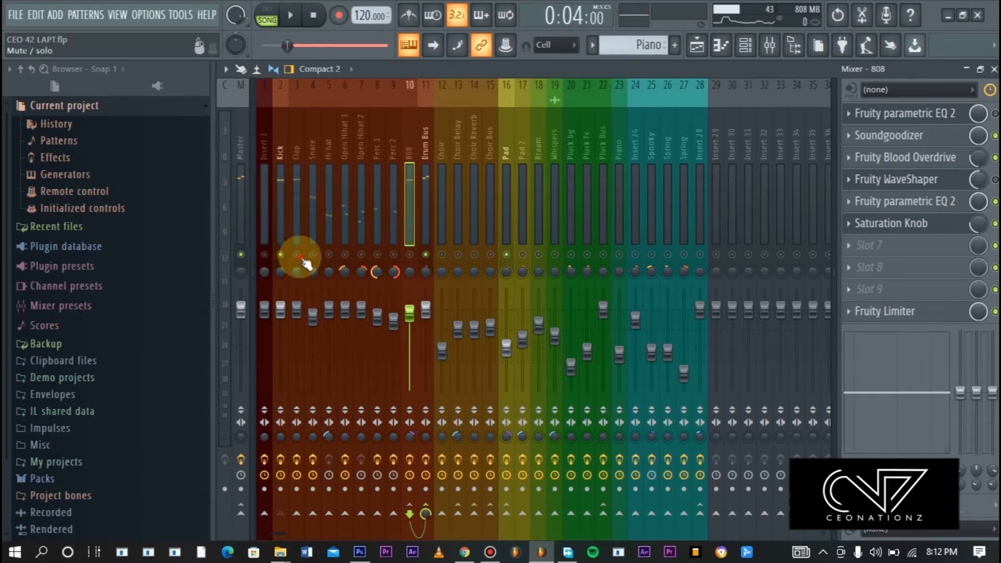
pyautogui.click(289, 15)
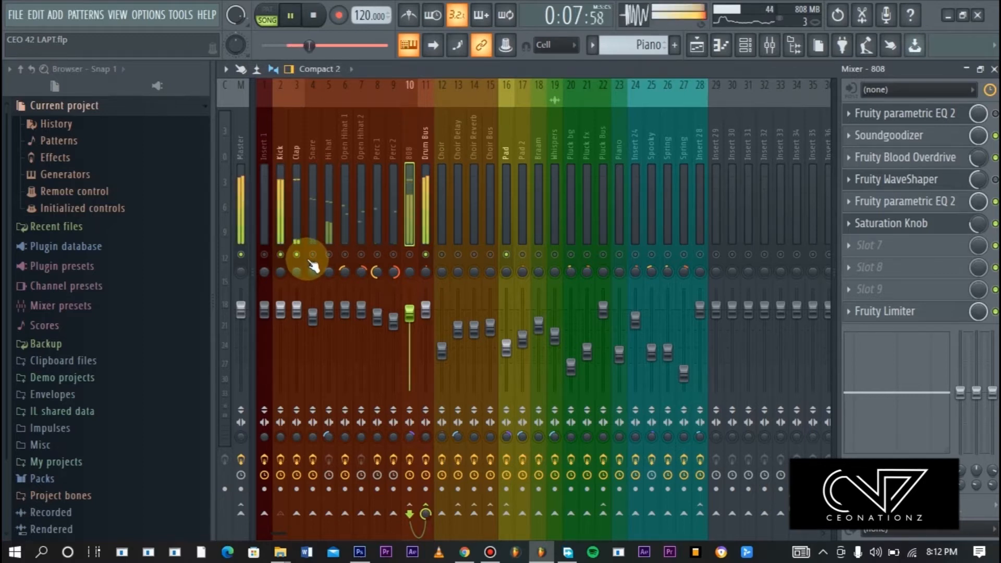
pyautogui.click(289, 15)
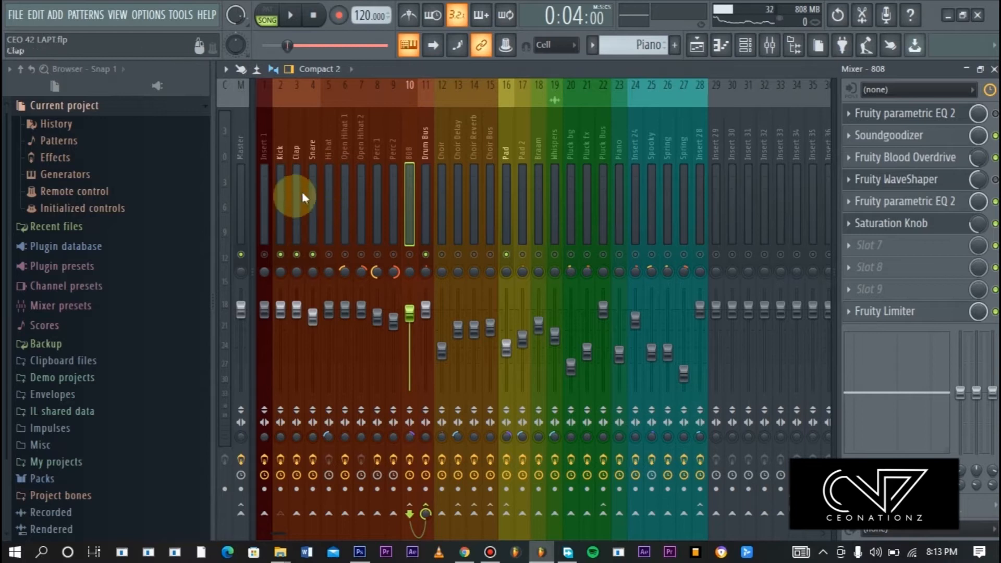
# Enable the Hi hat, Open Hihat 1 and Open Hihat 2 inserts while playing
pyautogui.click(329, 192)
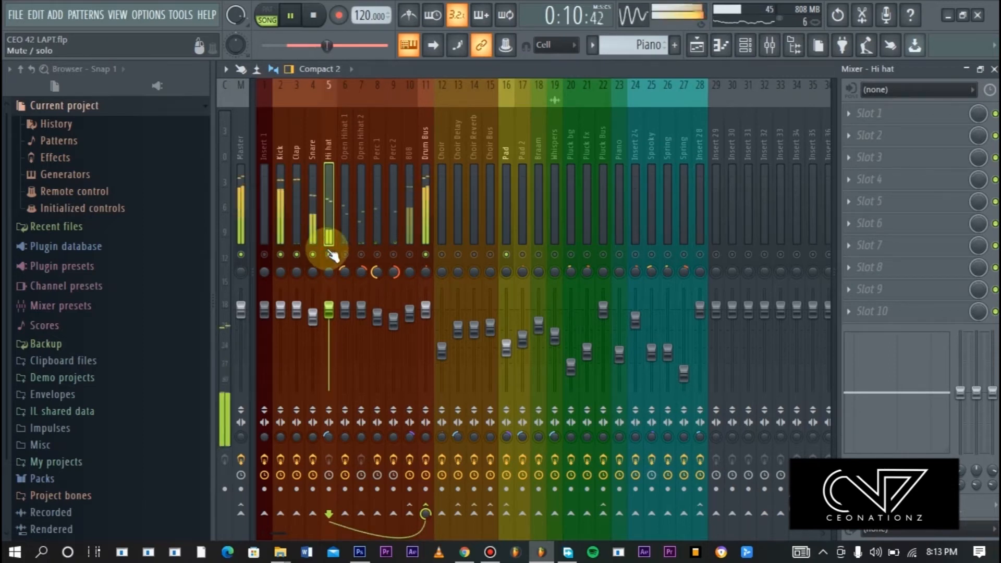
pyautogui.moveTo(377, 255)
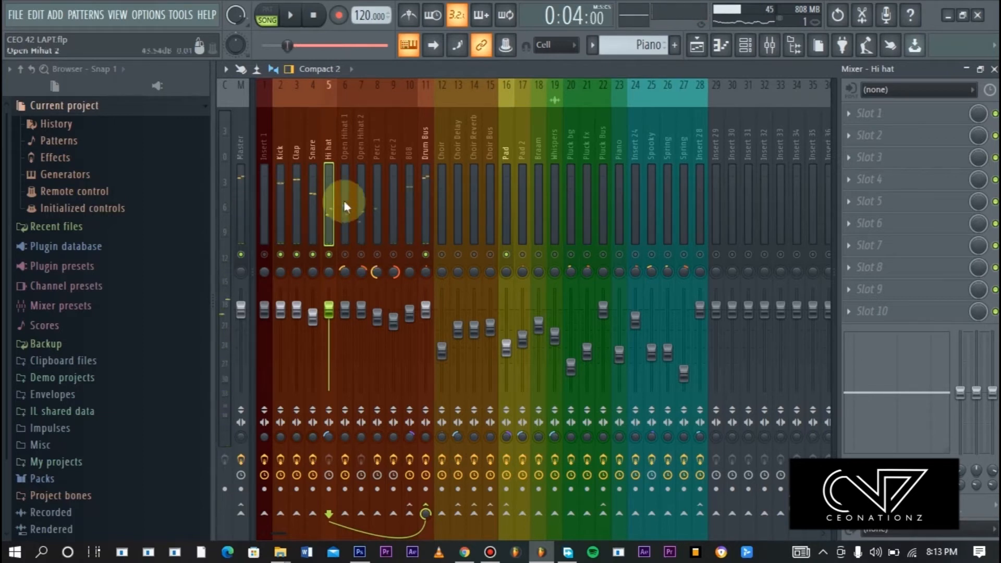
pyautogui.click(343, 191)
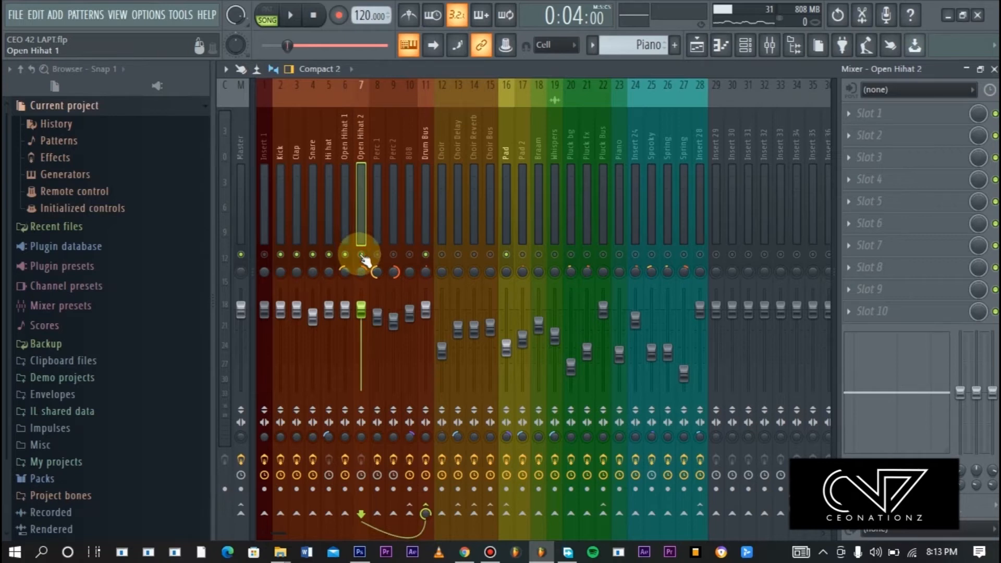
pyautogui.click(290, 15)
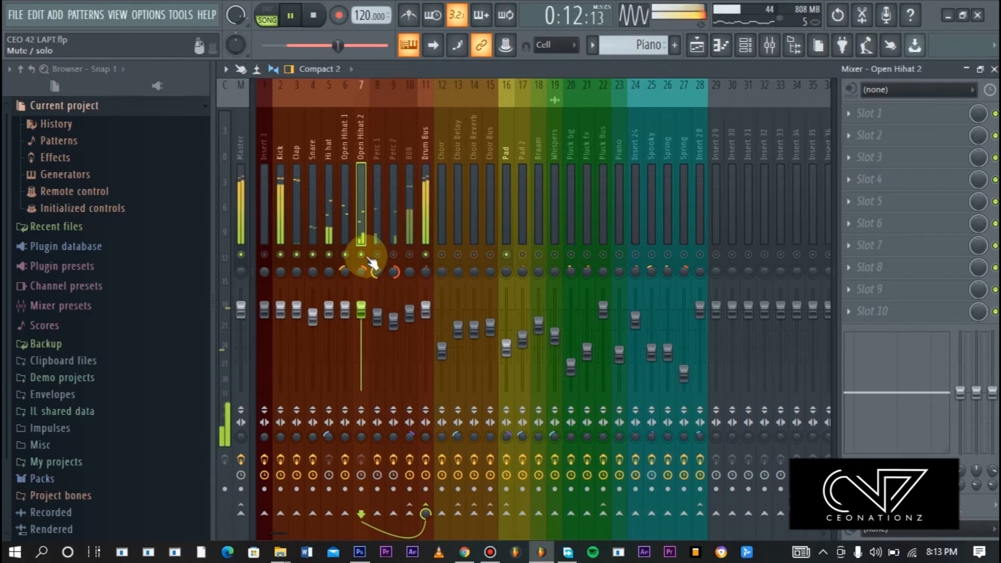
# Enable the Perc 1 and Perc 2 inserts, then stop playback
pyautogui.click(289, 14)
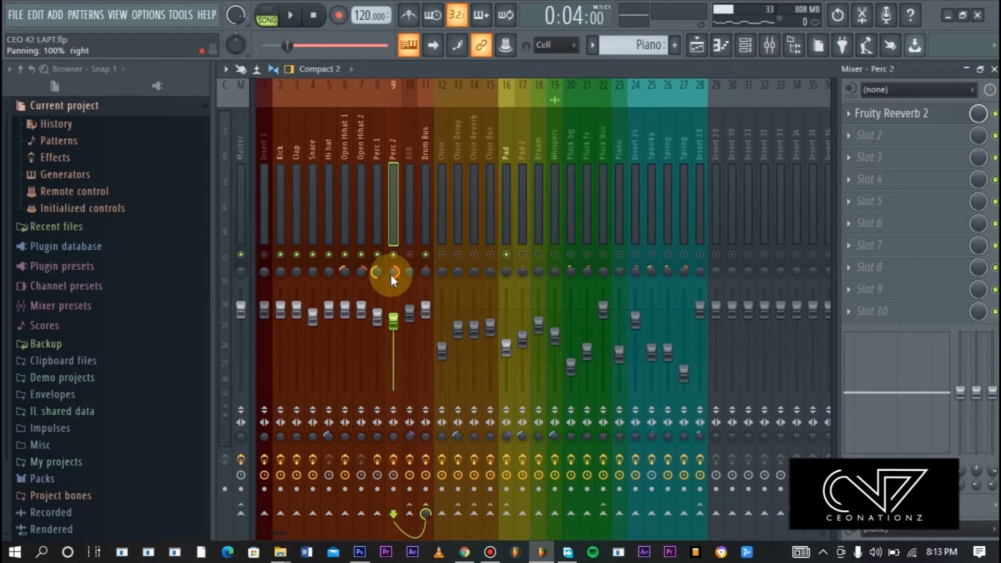
pyautogui.click(288, 14)
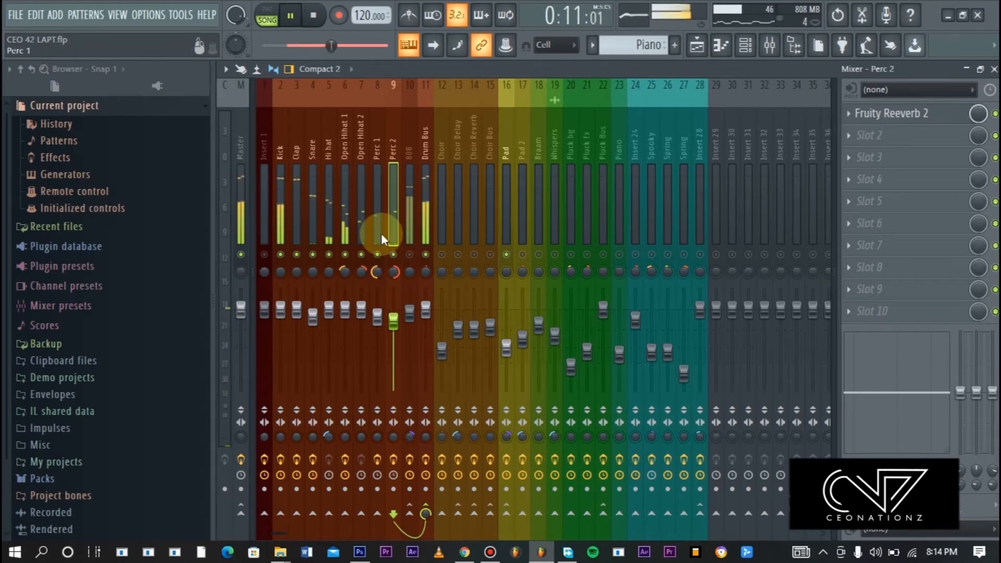
pyautogui.click(289, 15)
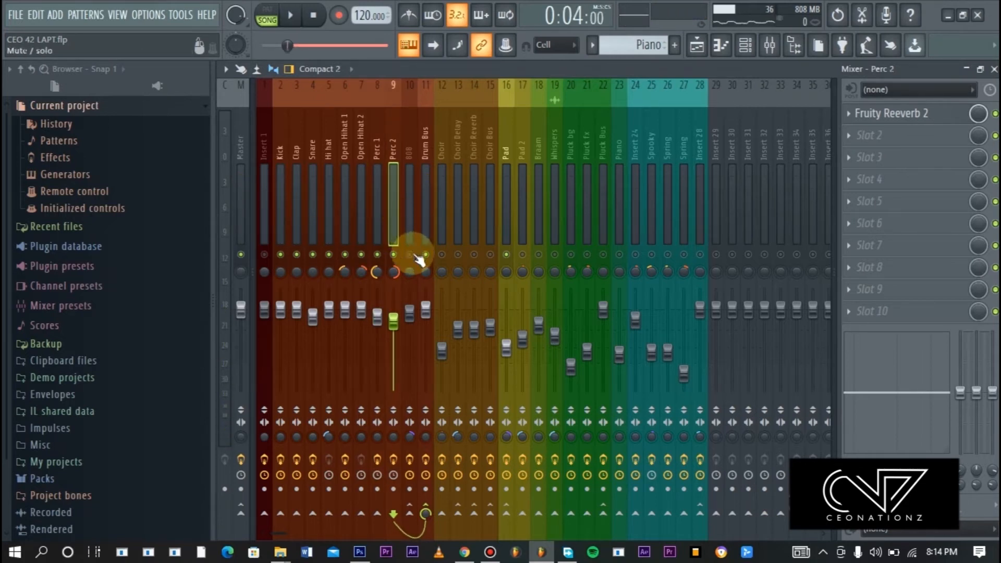
# Enable the 808 insert and review the 808 and Drum Bus effect chains
pyautogui.click(289, 15)
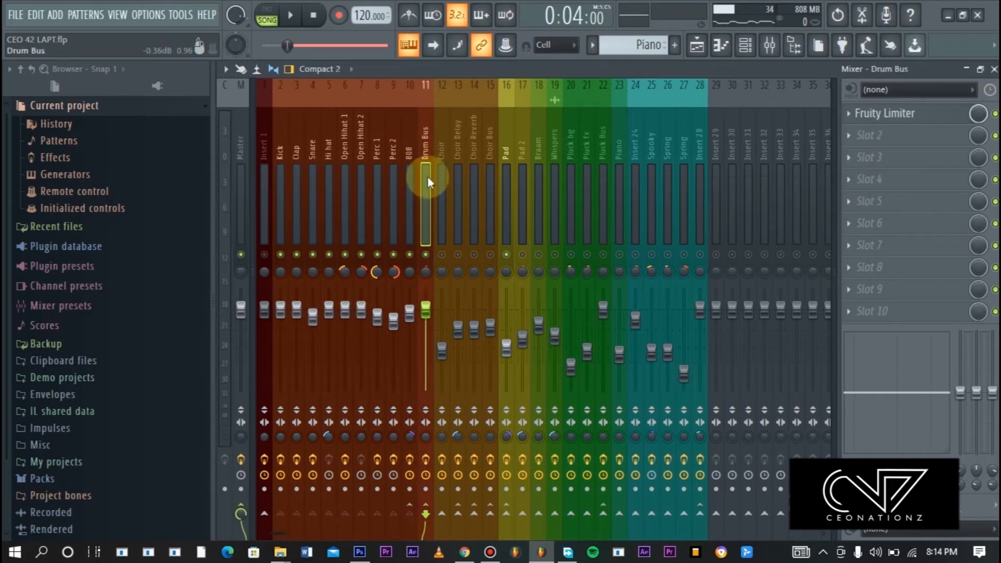
pyautogui.click(409, 185)
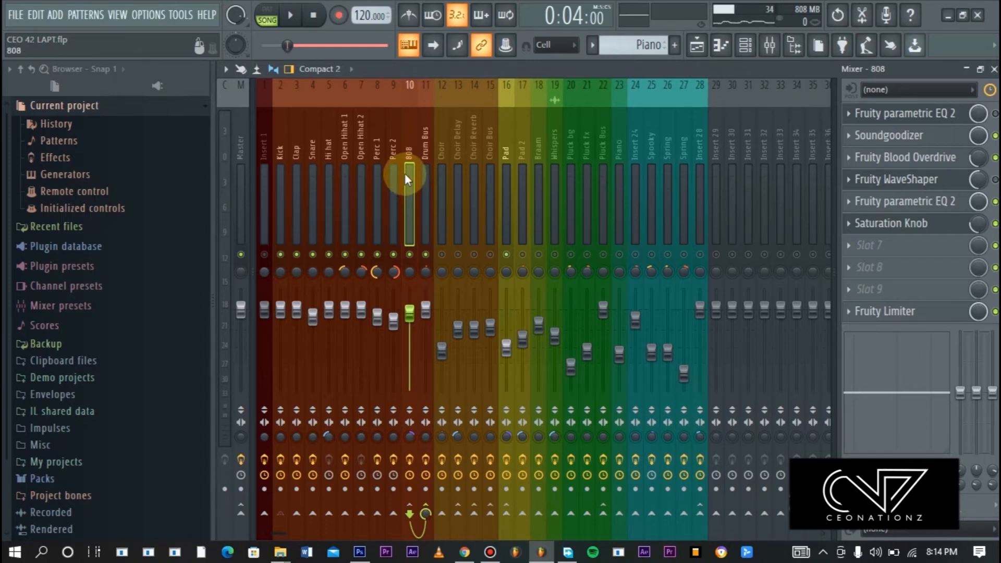
pyautogui.click(425, 192)
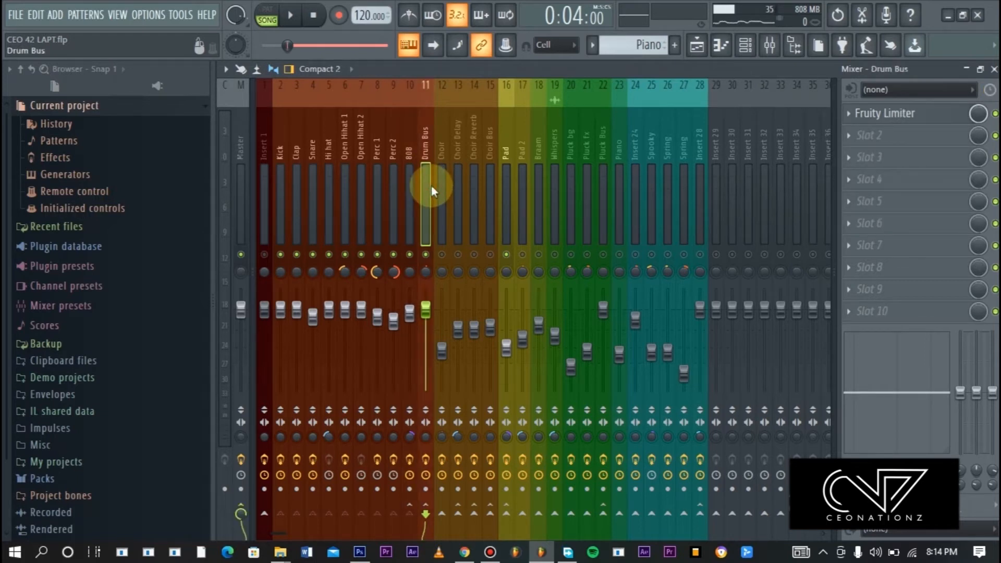
pyautogui.click(410, 192)
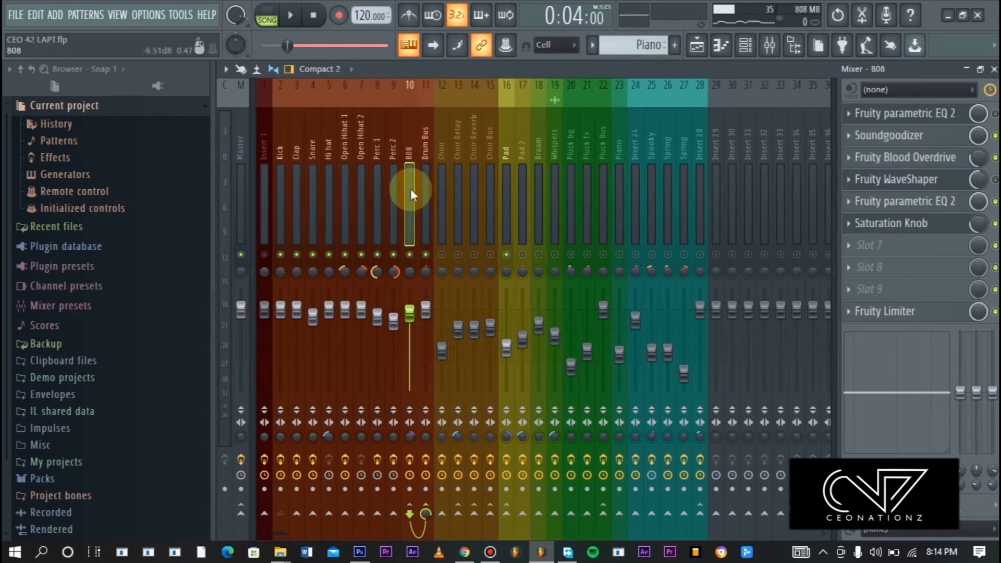
# Return to the playlist with only the Choir track soloed
pyautogui.click(278, 199)
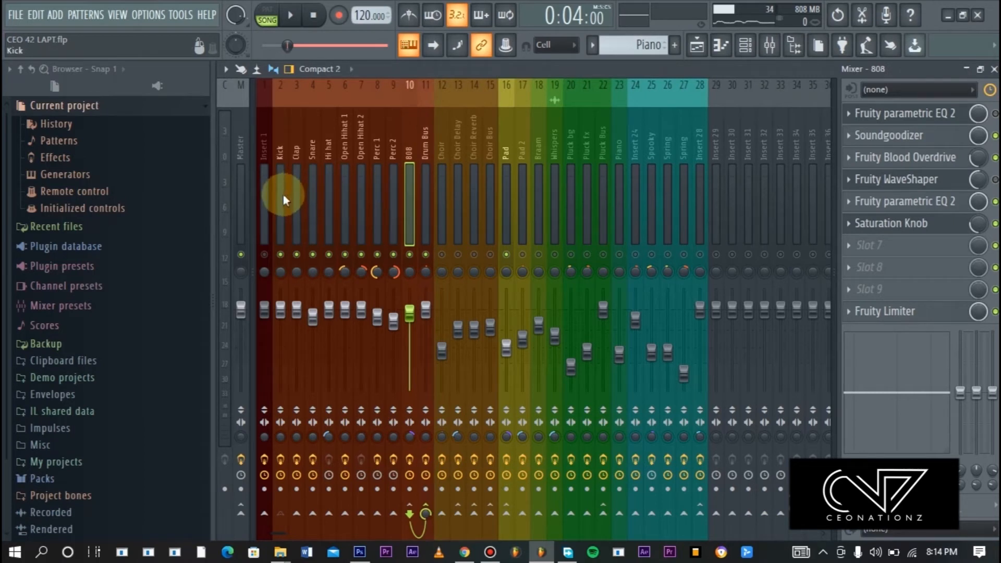
pyautogui.click(280, 198)
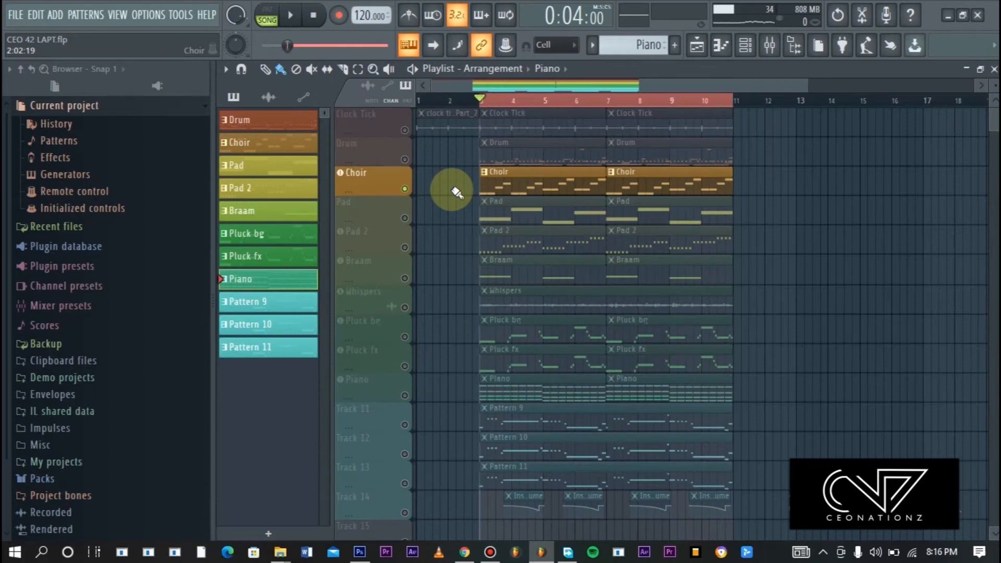
# Audition the soloed Choir, then add Pad and Pad 2 to it
pyautogui.click(290, 14)
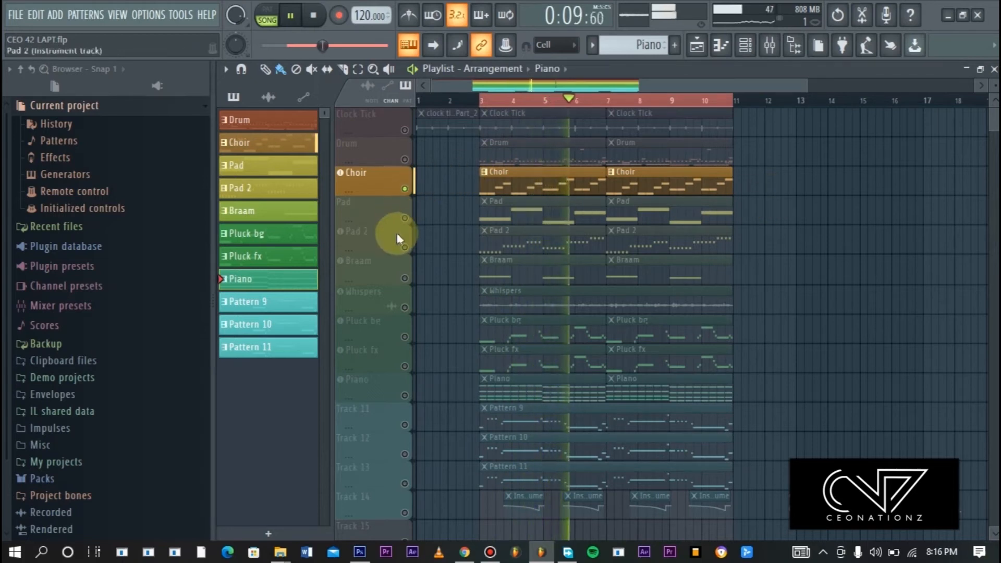
pyautogui.click(358, 203)
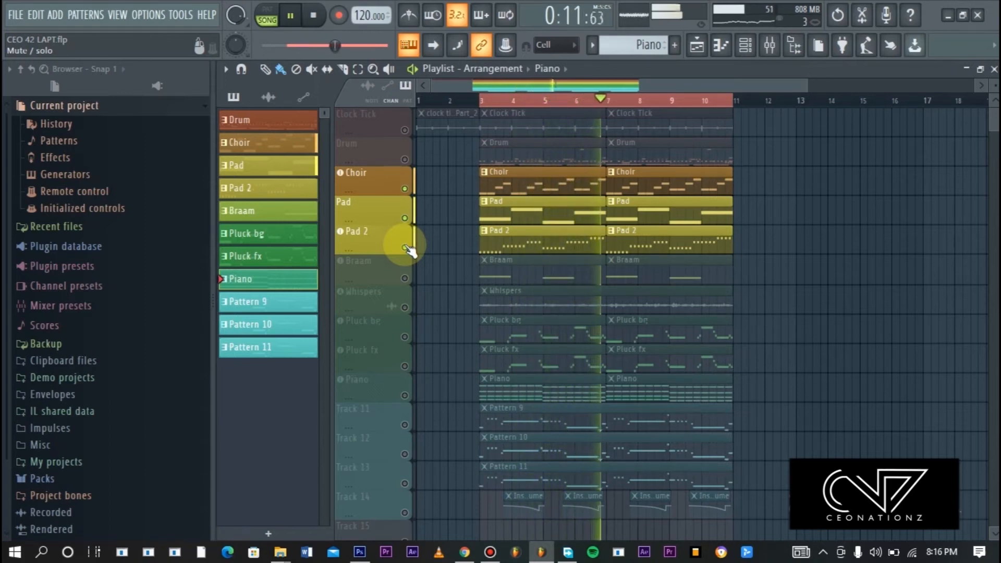
pyautogui.click(289, 15)
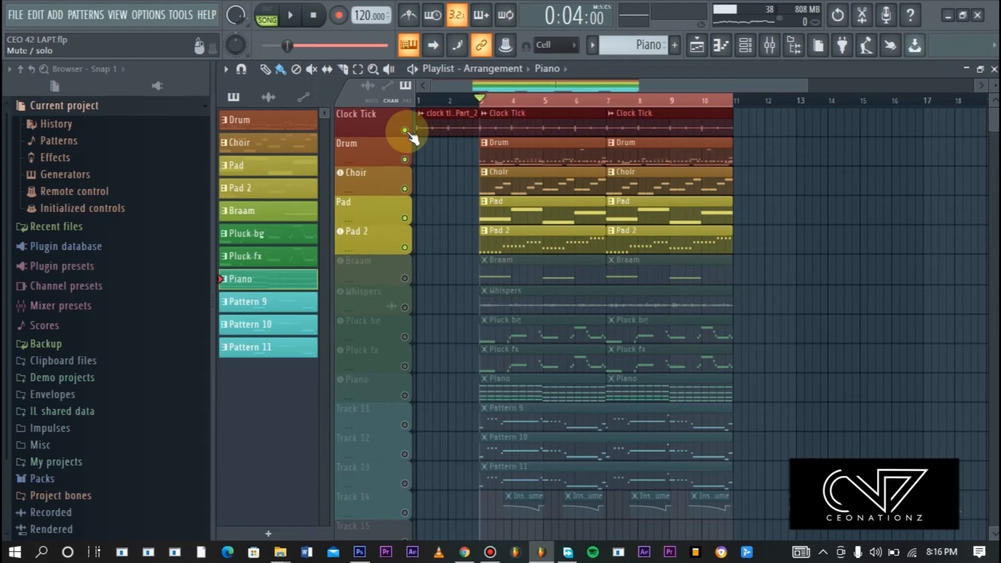
# Play Choir, pads, Drum and Clock Tick together, then solo only Braam
pyautogui.click(289, 15)
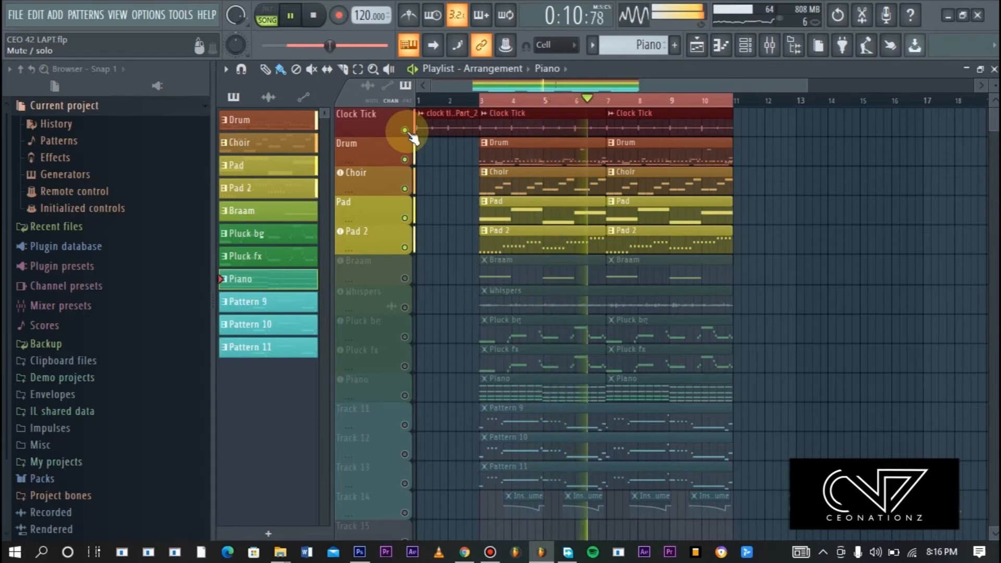
pyautogui.click(289, 15)
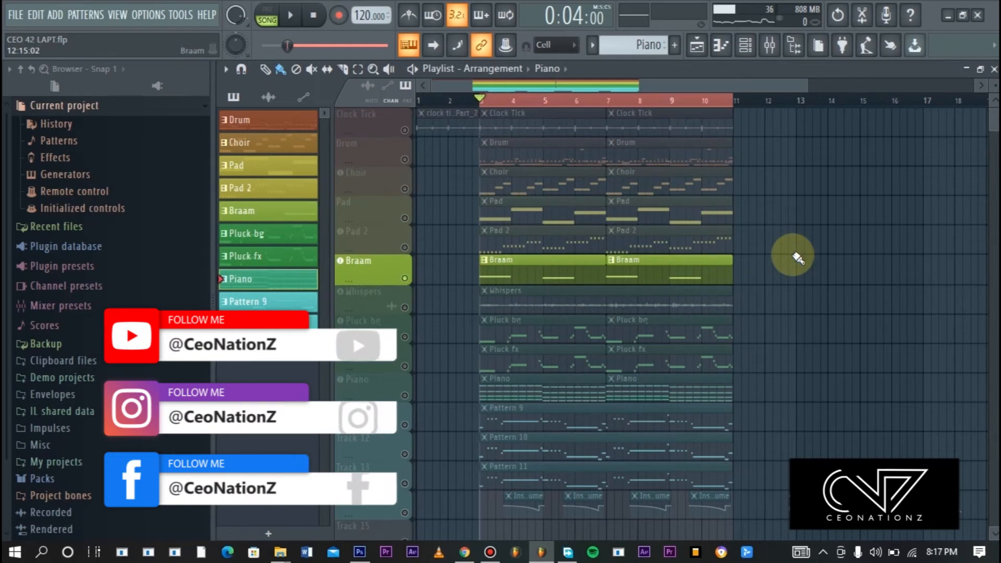
# Audition the soloed Braam track, then add Clock Tick, Drum, Choir and both Pads
pyautogui.click(242, 210)
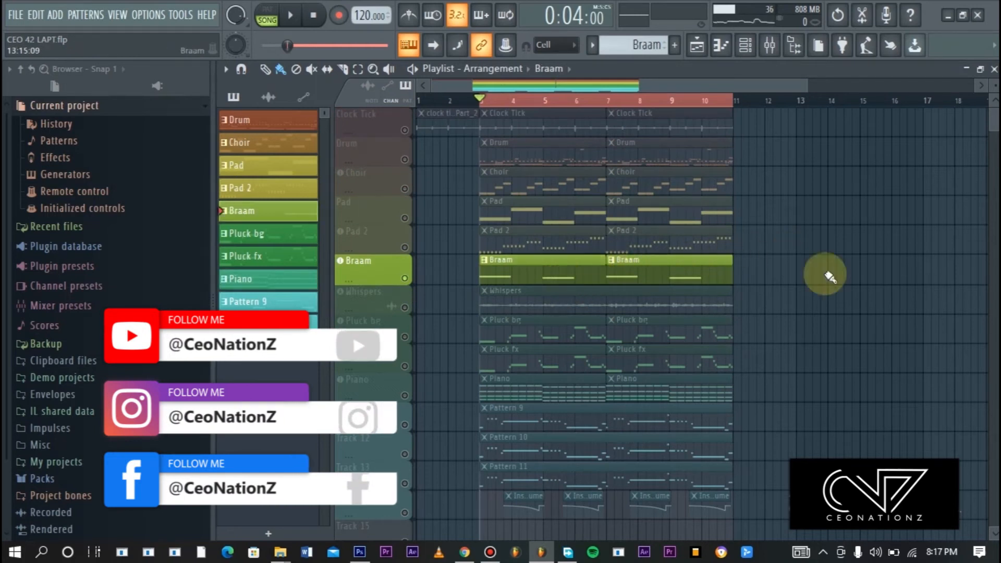
pyautogui.click(289, 14)
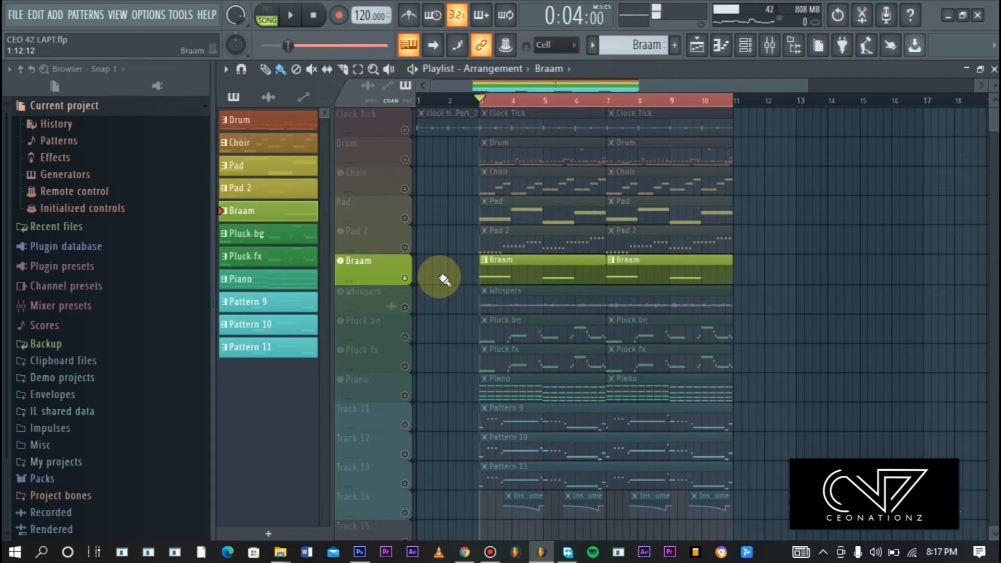
pyautogui.click(405, 172)
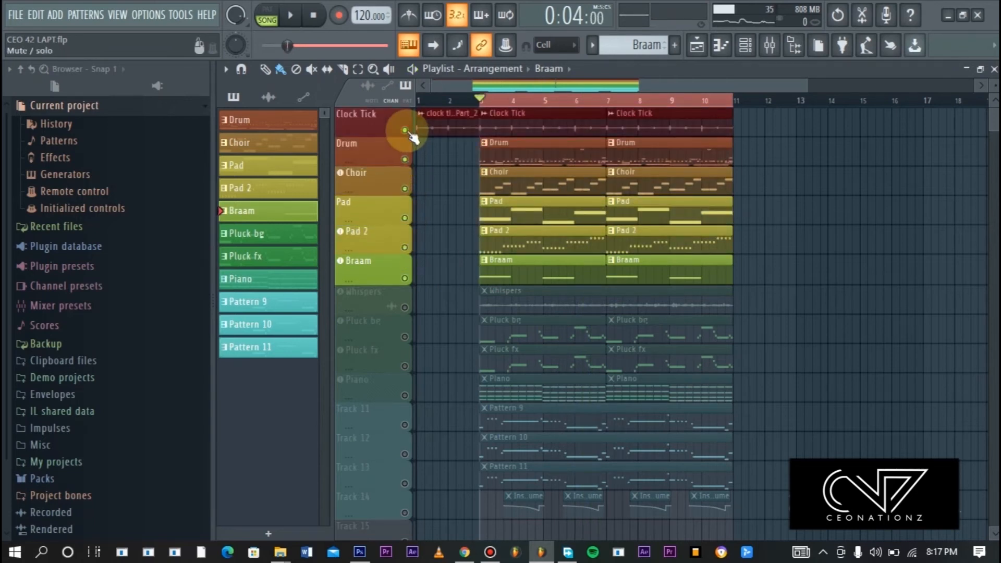
# Play Braam with drums, choir and pads, then solo only Whispers
pyautogui.click(290, 15)
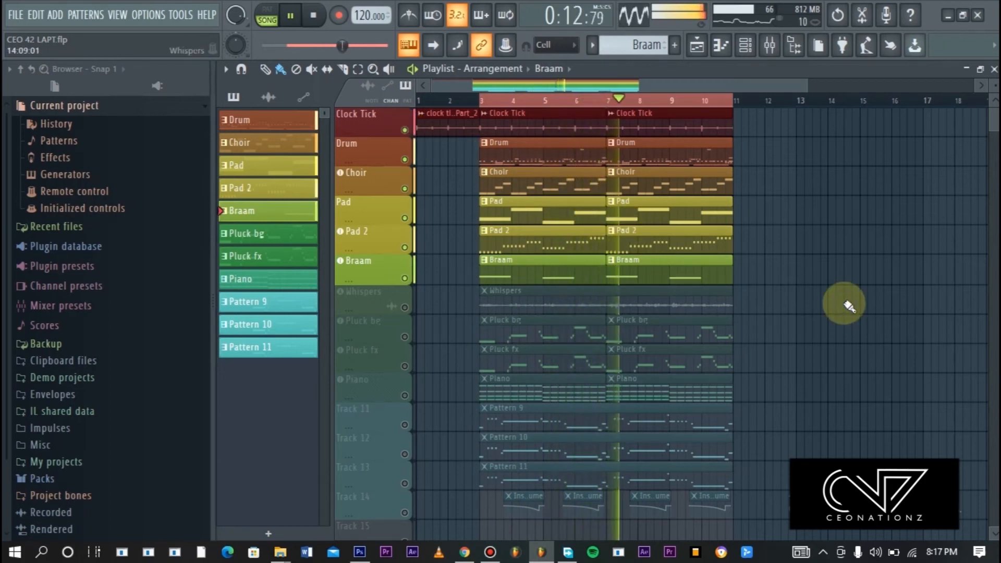
pyautogui.click(289, 14)
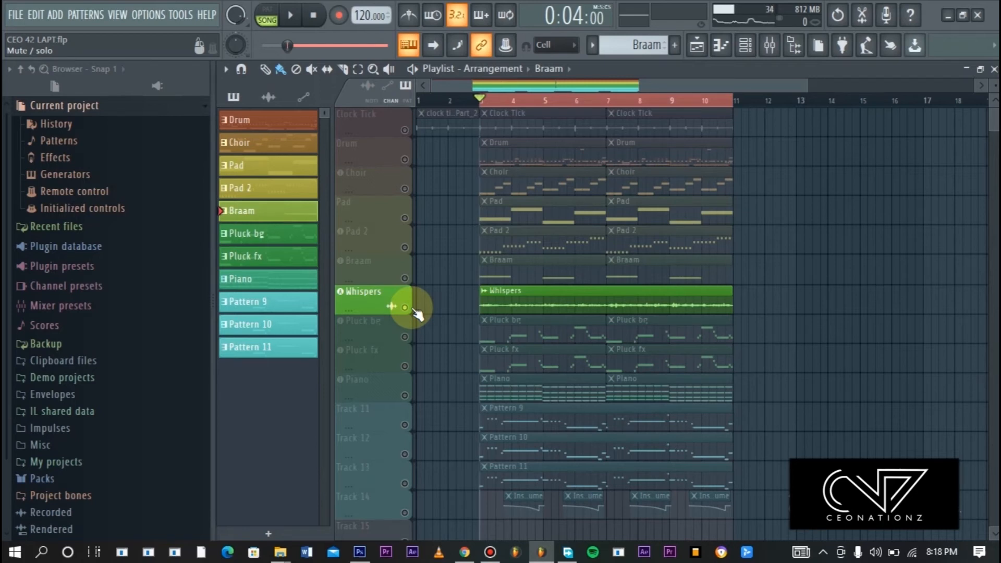
# Audition Whispers alone, then with drums, choir, pads and Braam; solo Pluck bg and Pluck fx
pyautogui.click(290, 14)
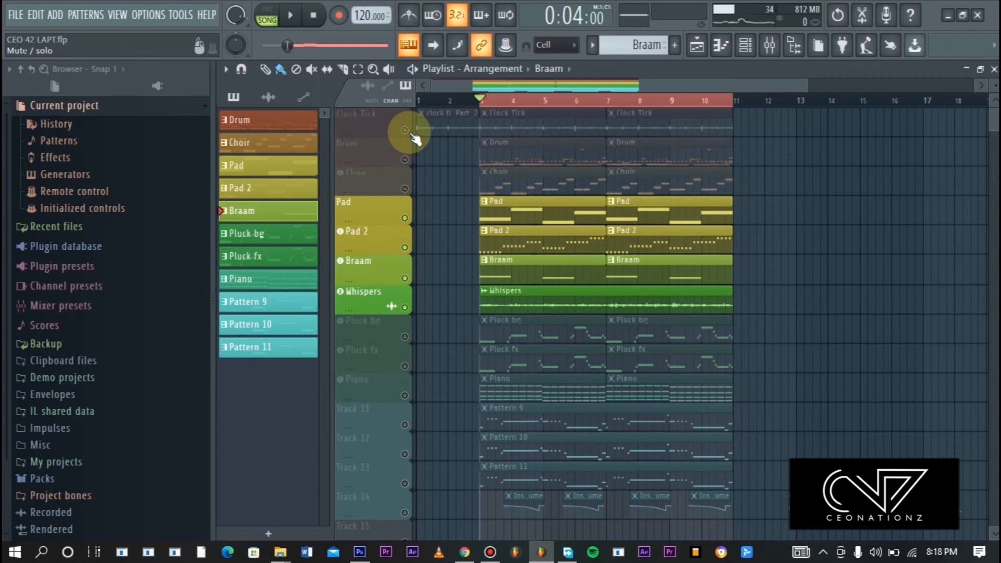
pyautogui.click(290, 15)
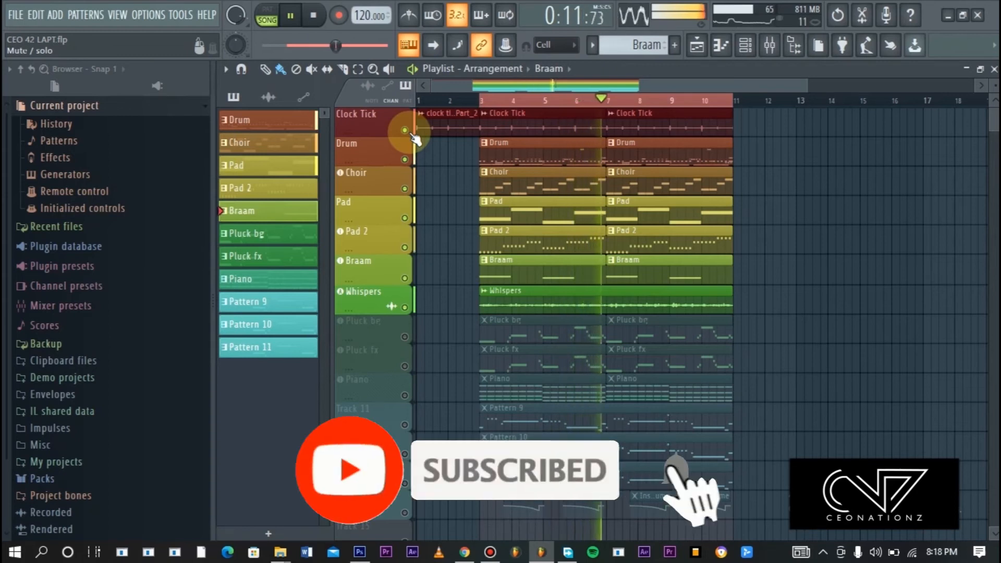
pyautogui.click(289, 14)
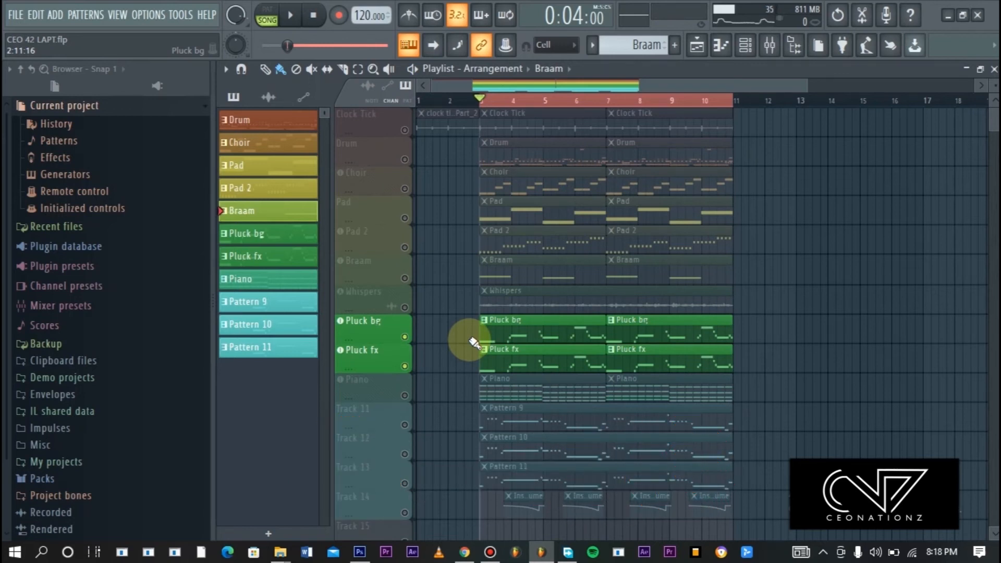
# Audition the two soloed Pluck tracks, then unmute every track from Clock Tick through Piano
pyautogui.click(289, 15)
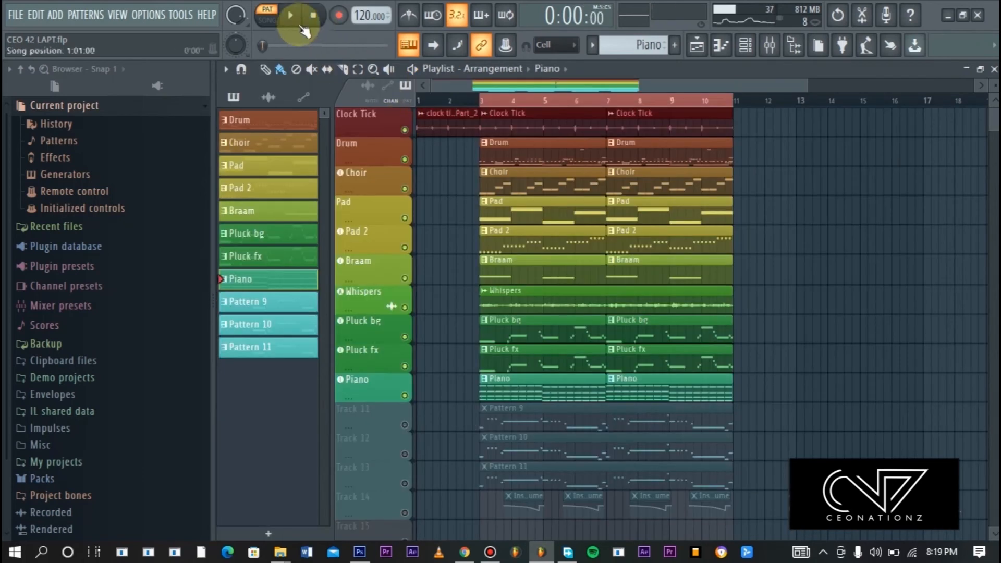
# Play the whole beat from the start in Song mode
pyautogui.click(291, 14)
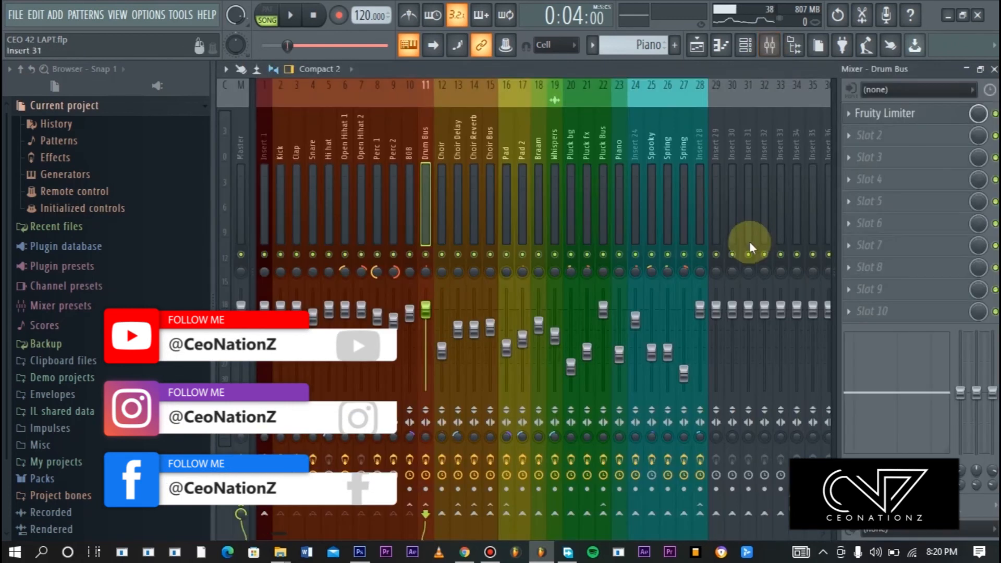
# Solo mixer inserts 24–28 (Spooky and Spring), play them, then unmute every playlist track
pyautogui.click(652, 254)
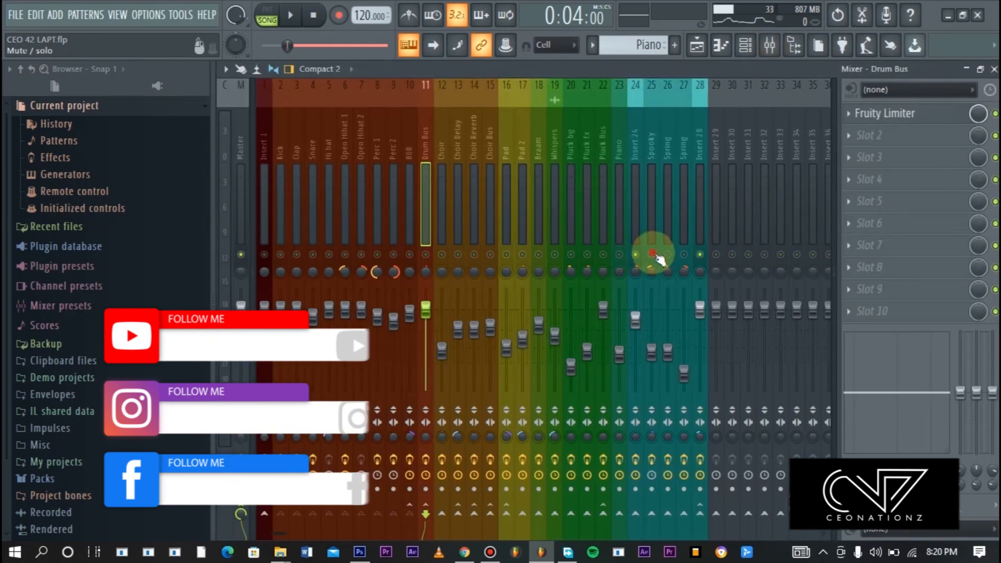
pyautogui.click(290, 15)
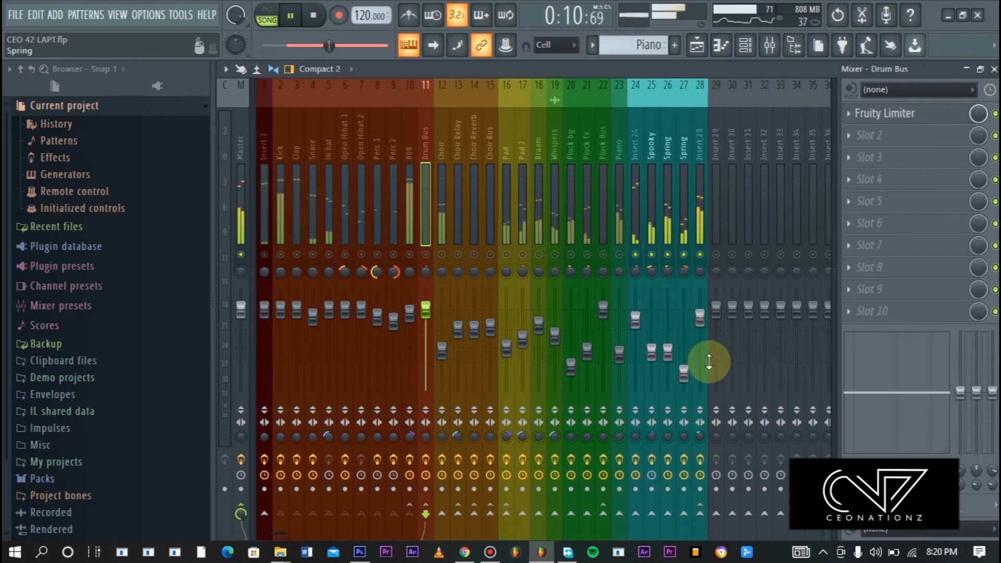
pyautogui.click(290, 15)
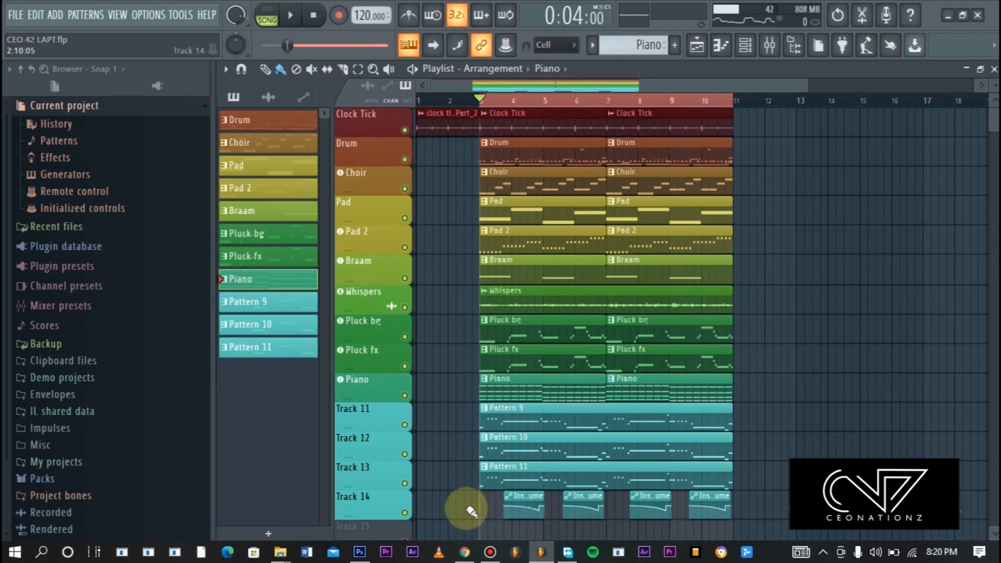
pyautogui.moveTo(831, 396)
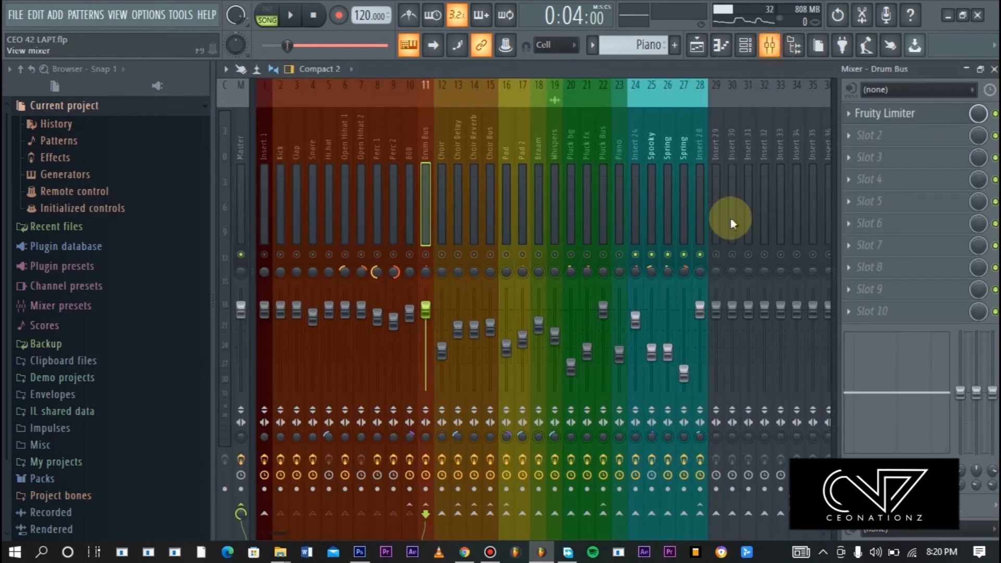
# Re-enable every mixer insert, Kick through Spring, and play the full beat
pyautogui.click(289, 15)
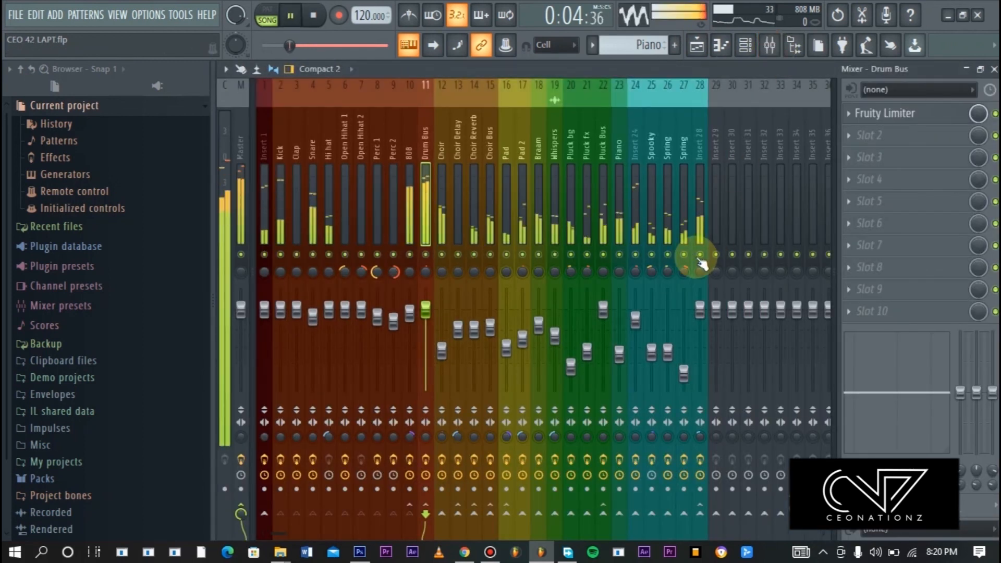